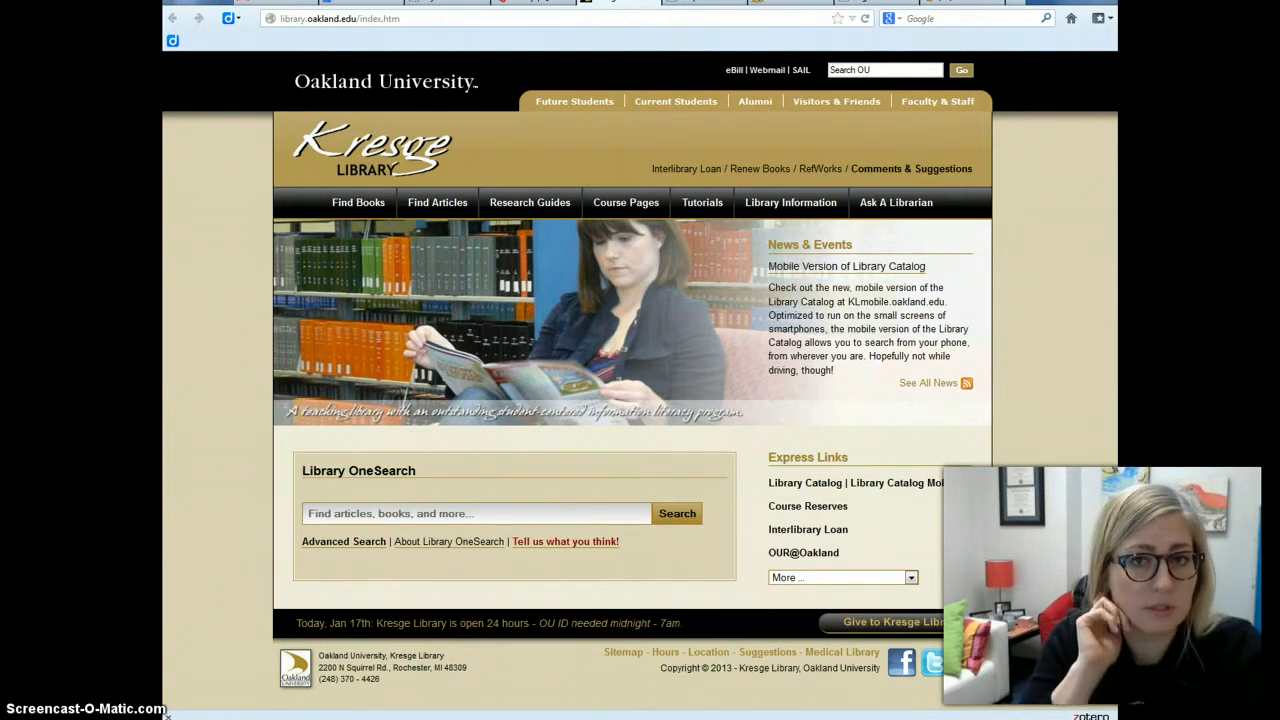
{"action": "mouse_move", "coordinate": [562, 644]}
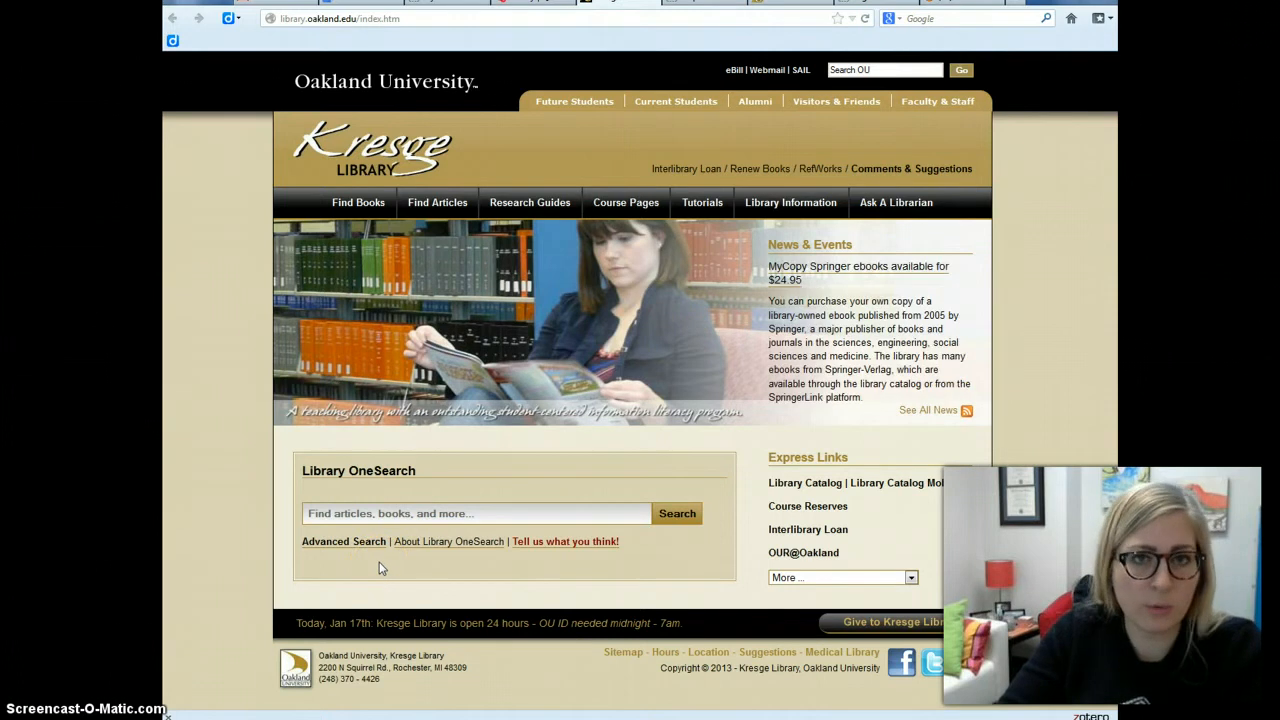
{"action": "mouse_move", "coordinate": [344, 570]}
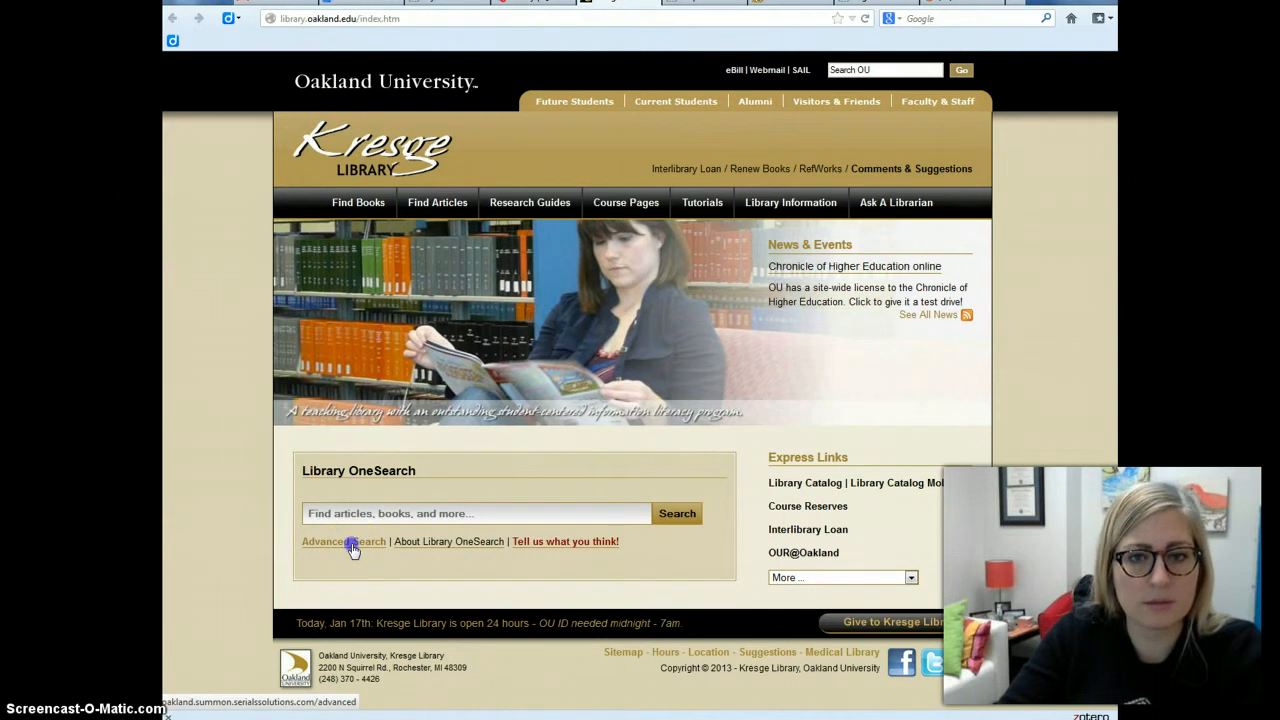
Step: Bring up the Advanced Search form and move into its 'From this publication' field
{"action": "left_click", "coordinate": [344, 540]}
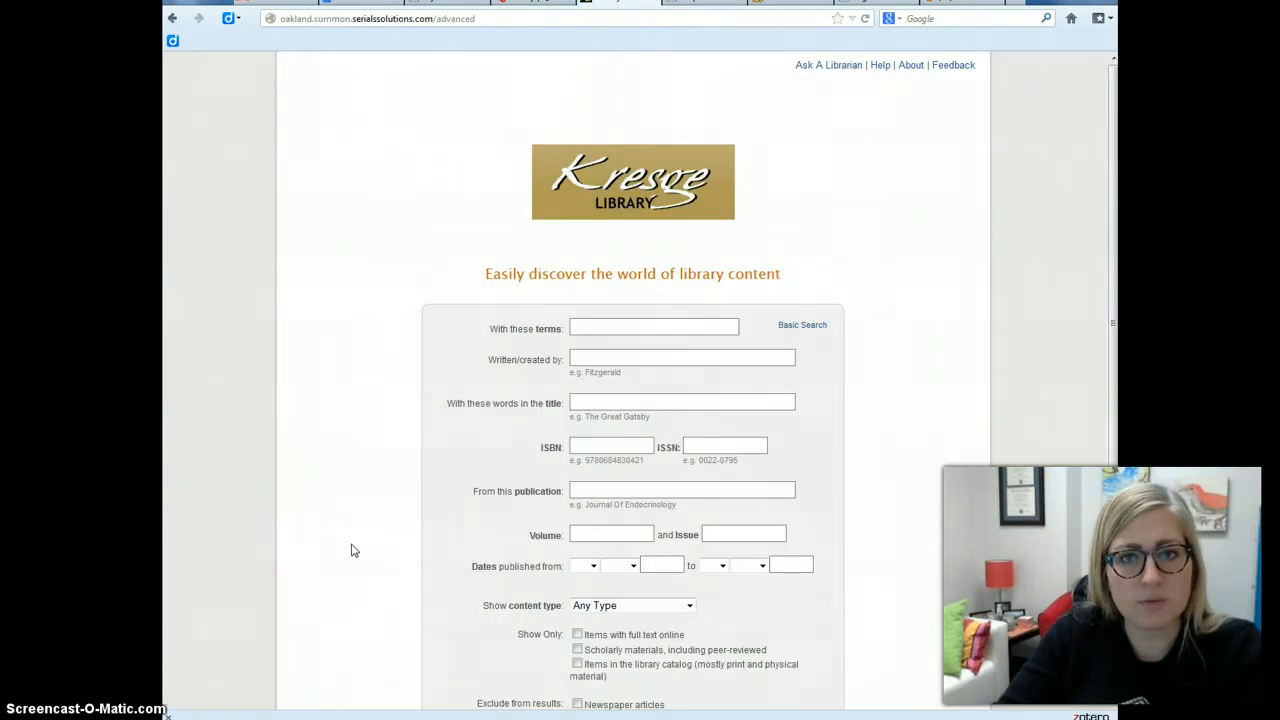
{"action": "scroll", "scroll_direction": "down", "scroll_amount": 3}
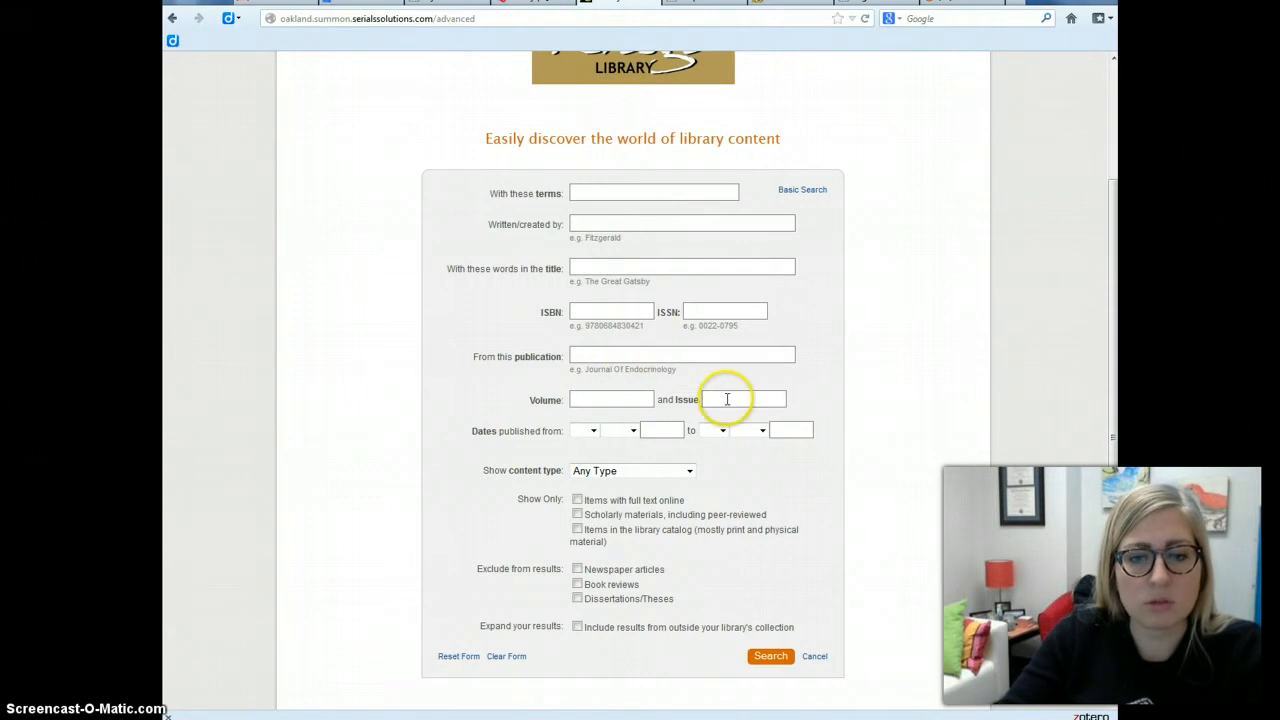
{"action": "left_click", "coordinate": [620, 356]}
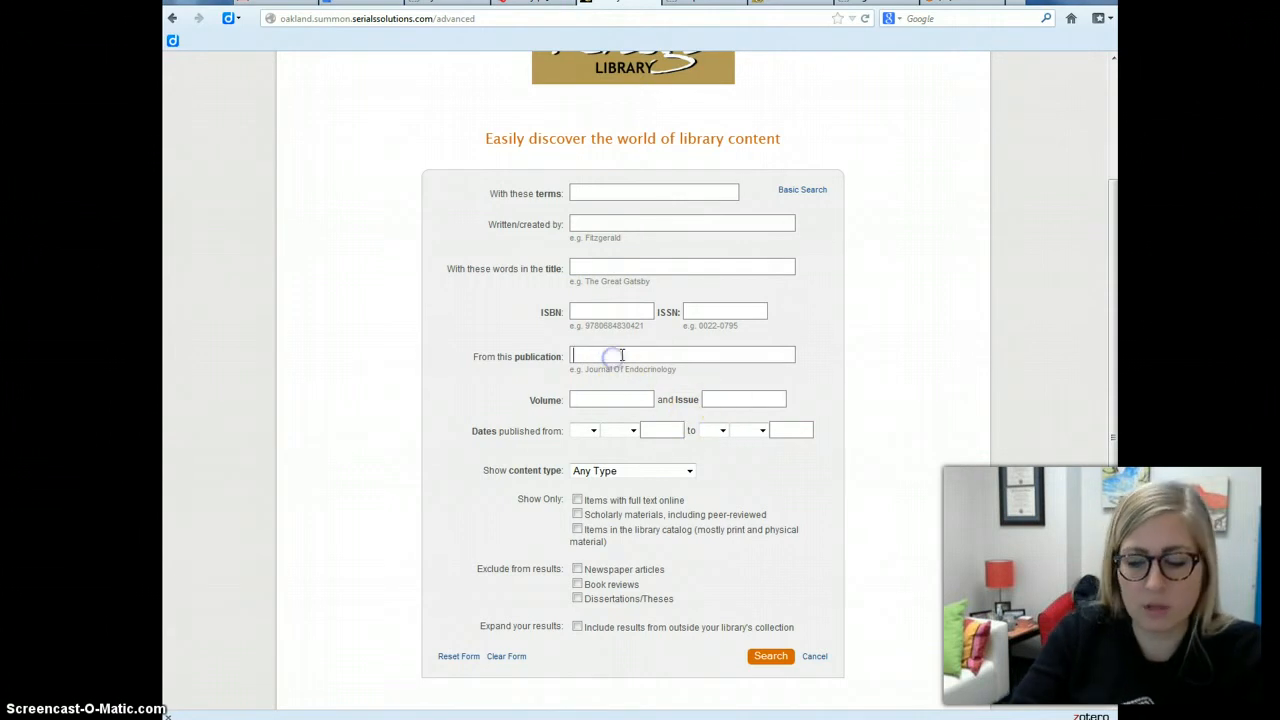
Step: Enter publication 'journal of marriage and family' with start year 2010
{"action": "type", "text": "journal o"}
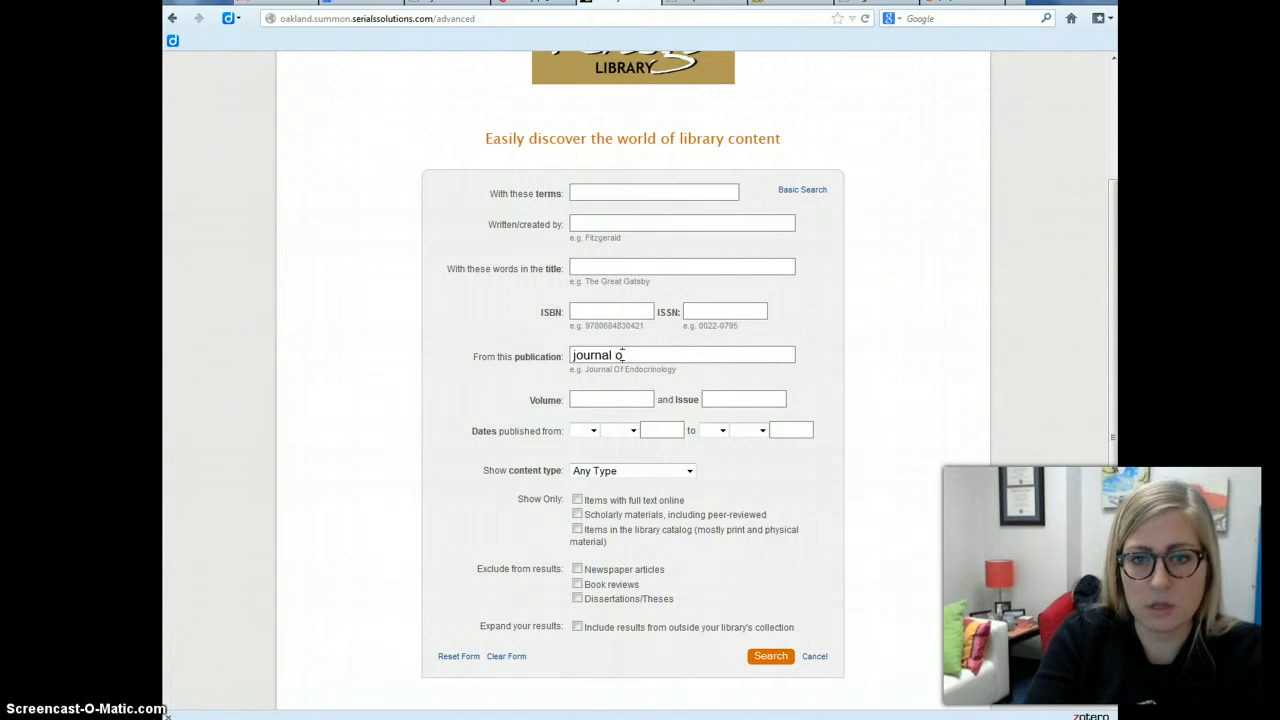
{"action": "type", "text": "marriage and family"}
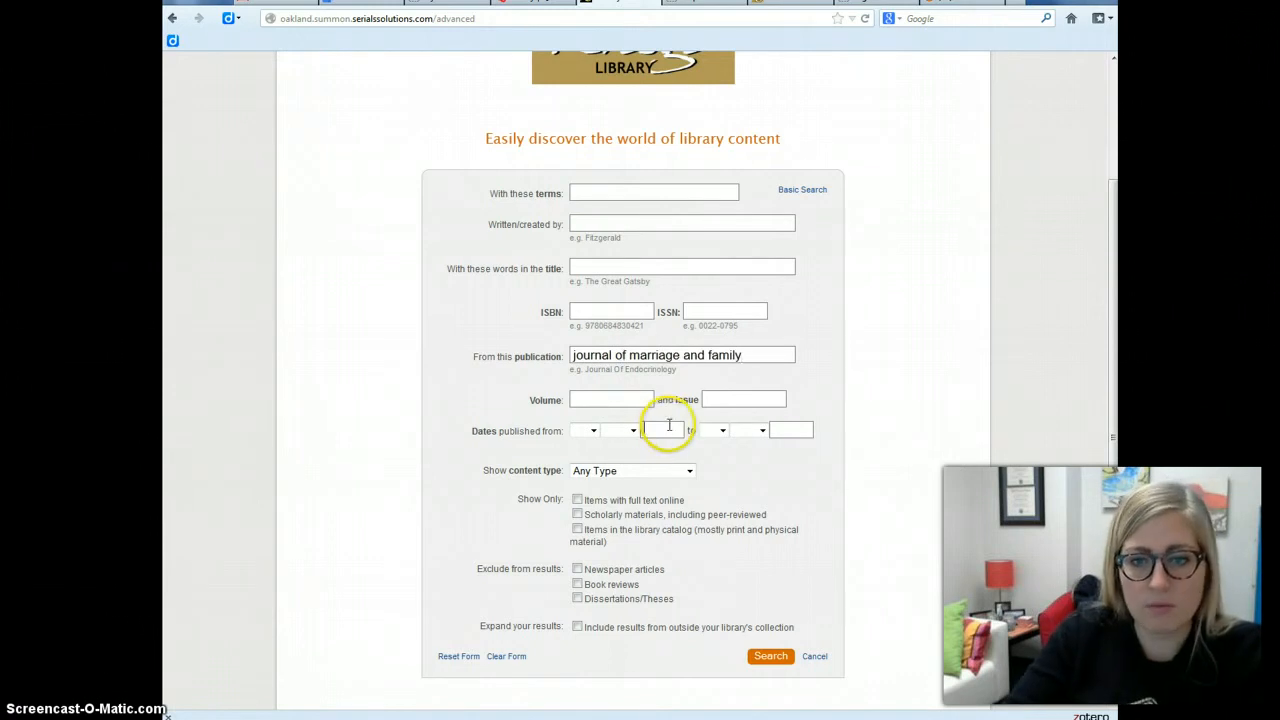
{"action": "type", "text": "201"}
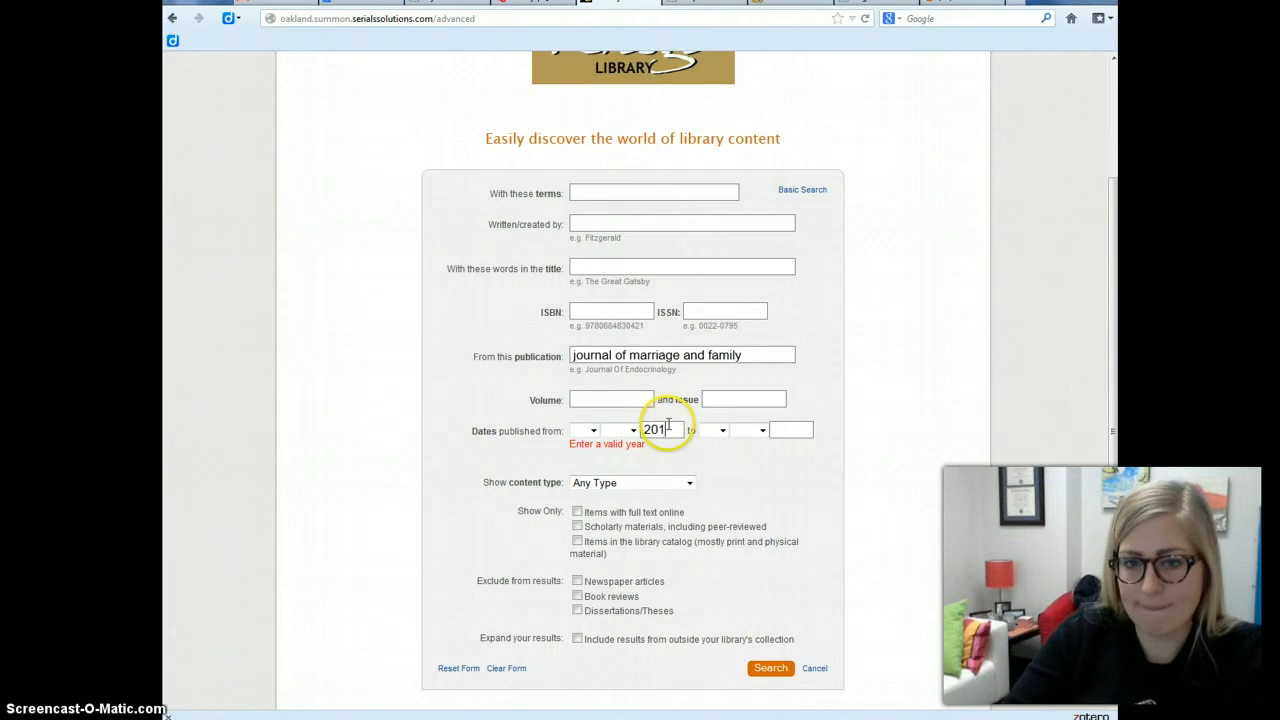
Step: Limit content type to Journal Article and enter 'divorce' as the search terms
{"action": "left_click", "coordinate": [632, 472]}
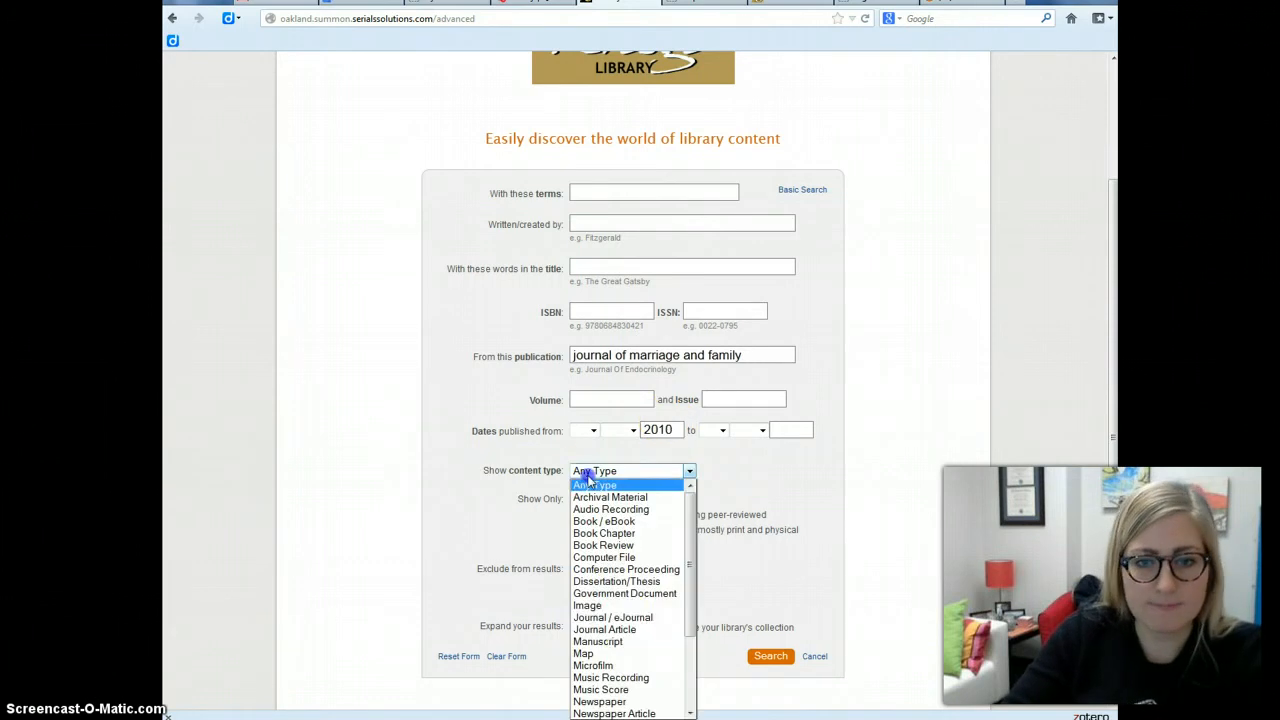
{"action": "mouse_move", "coordinate": [604, 628]}
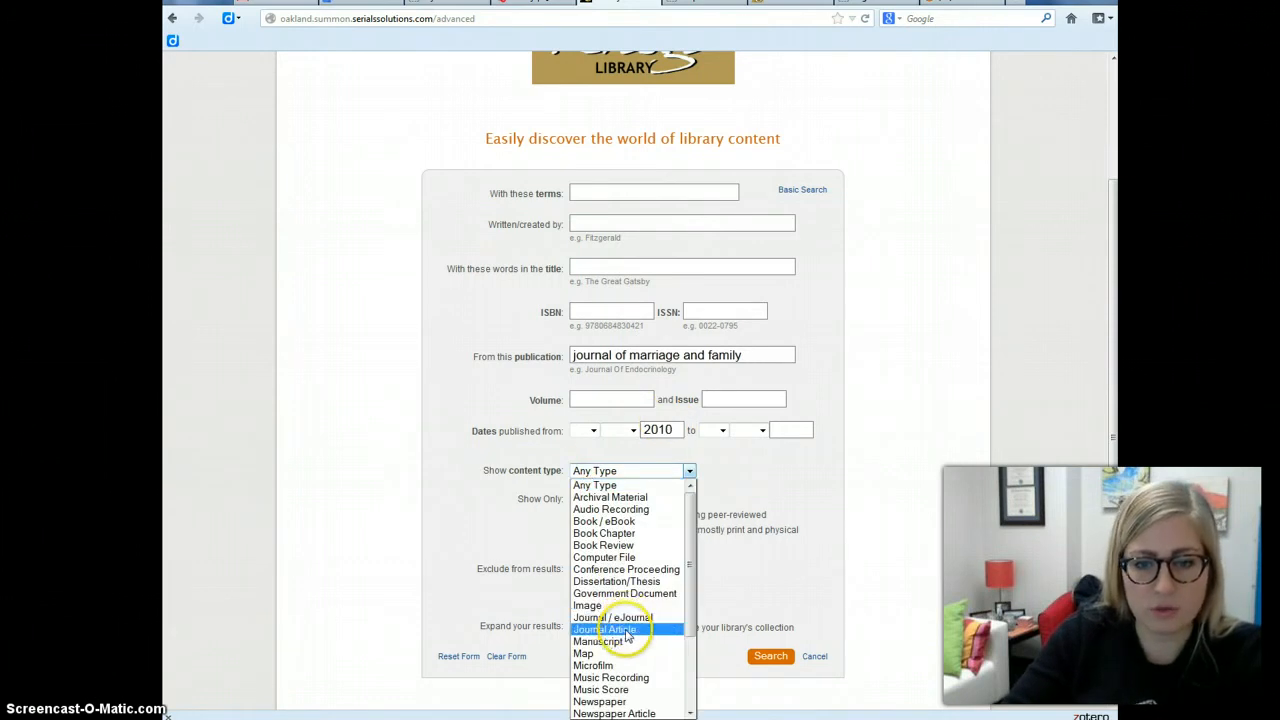
{"action": "left_click", "coordinate": [604, 628]}
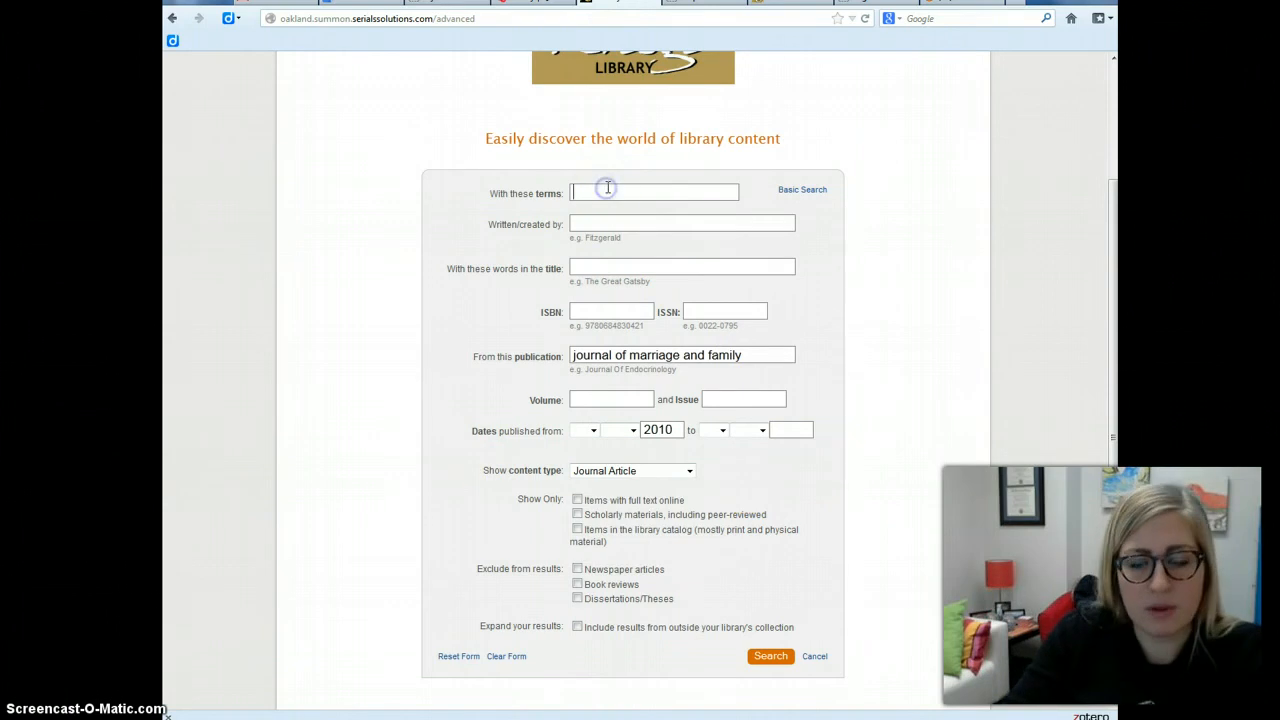
{"action": "type", "text": "divr"}
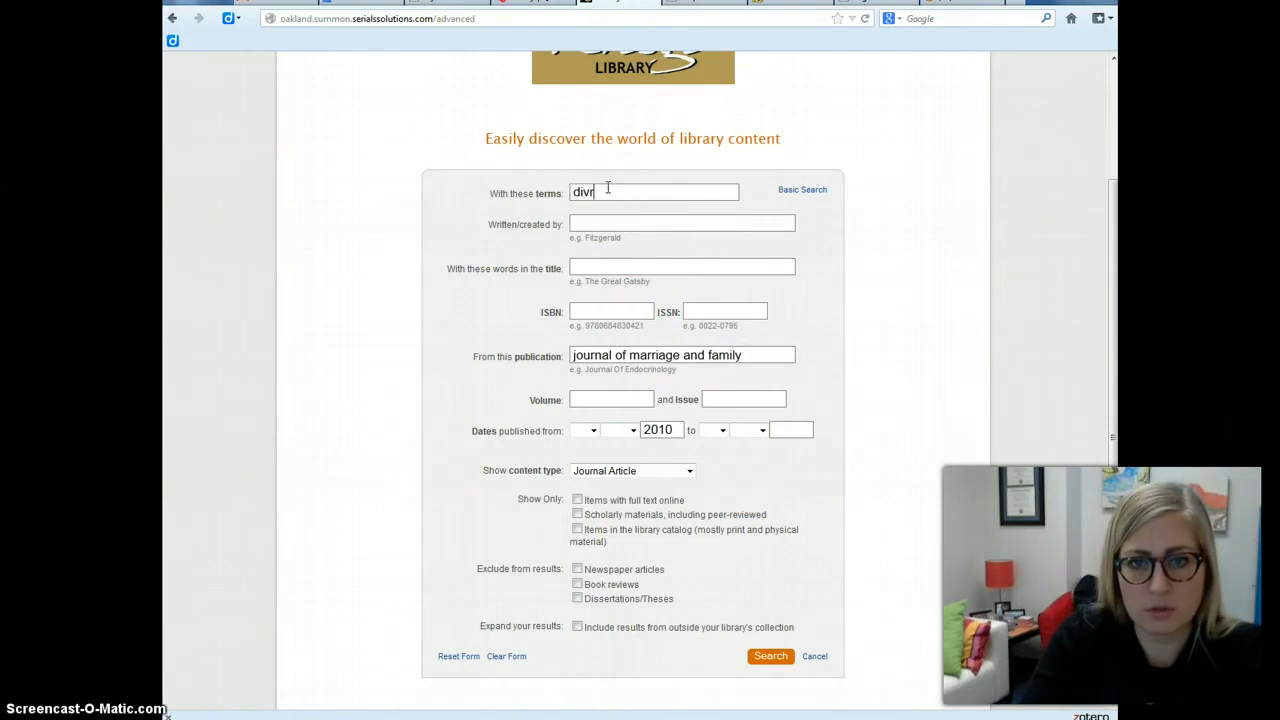
{"action": "type", "text": "orce"}
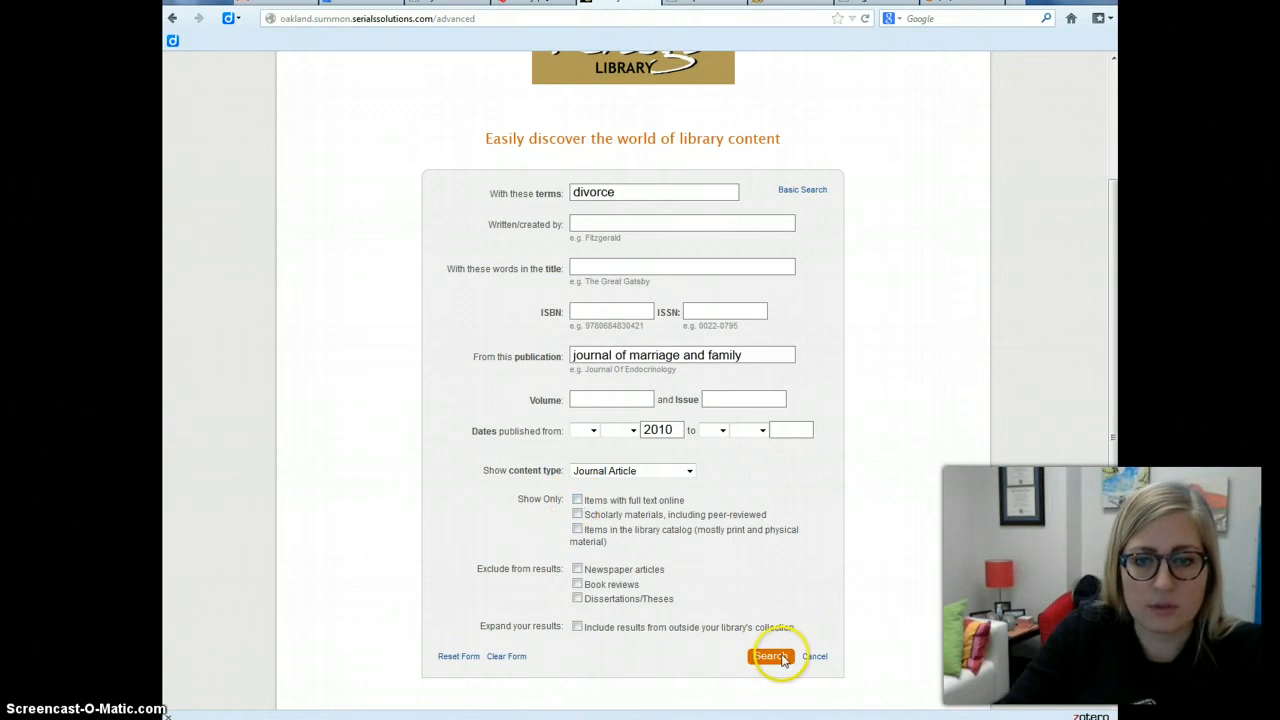
Step: Run the search and browse the 131 divorce articles returned, sorted by relevance
{"action": "left_click", "coordinate": [770, 656]}
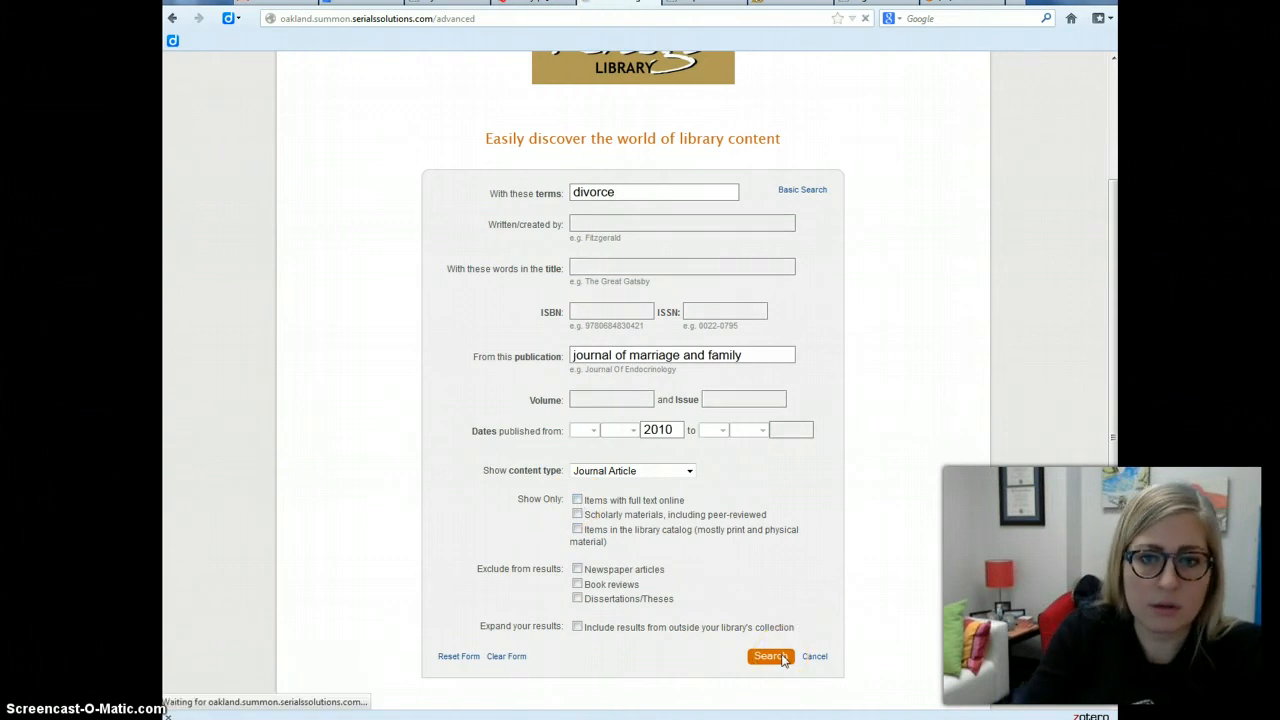
{"action": "left_click", "coordinate": [770, 656]}
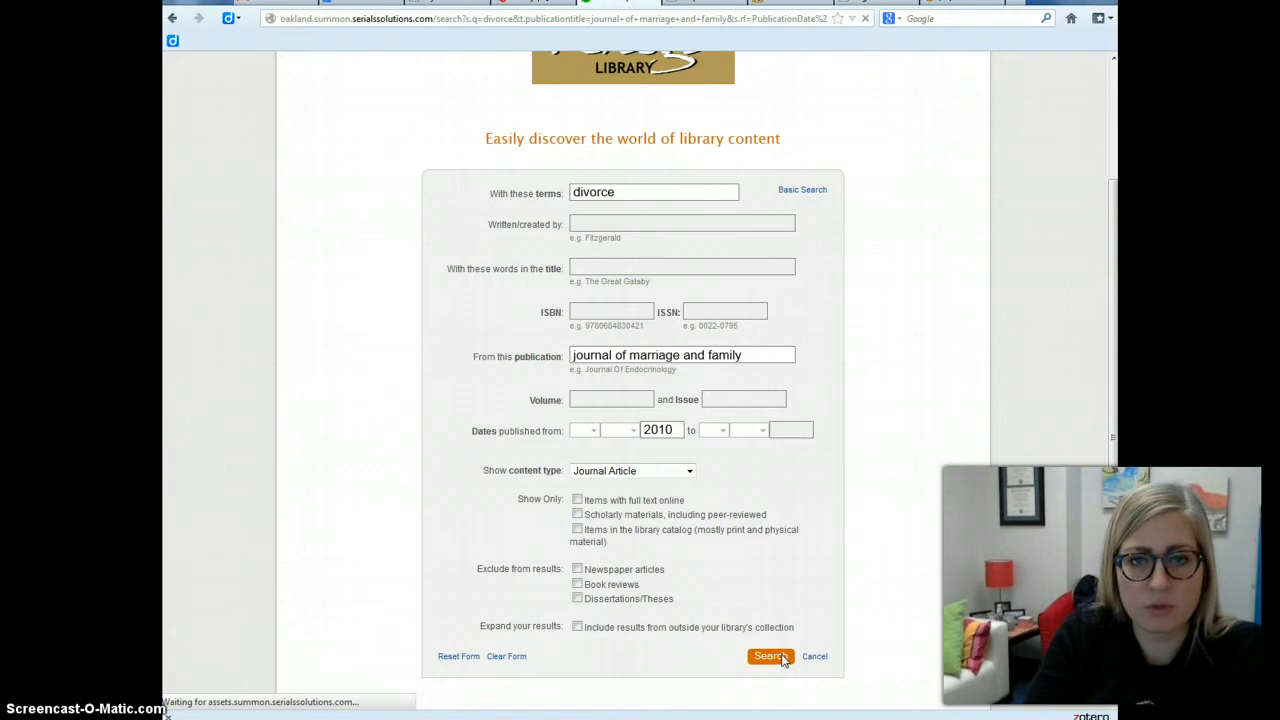
{"action": "left_click", "coordinate": [770, 656]}
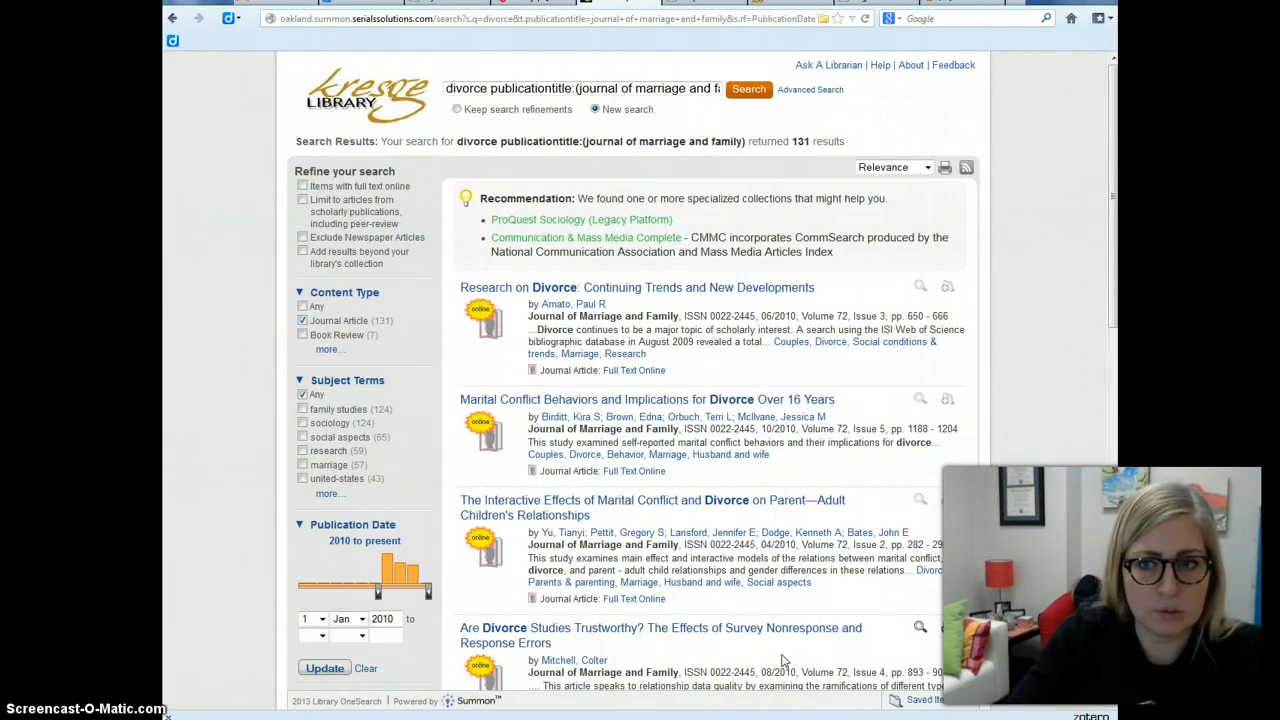
{"action": "mouse_move", "coordinate": [816, 138]}
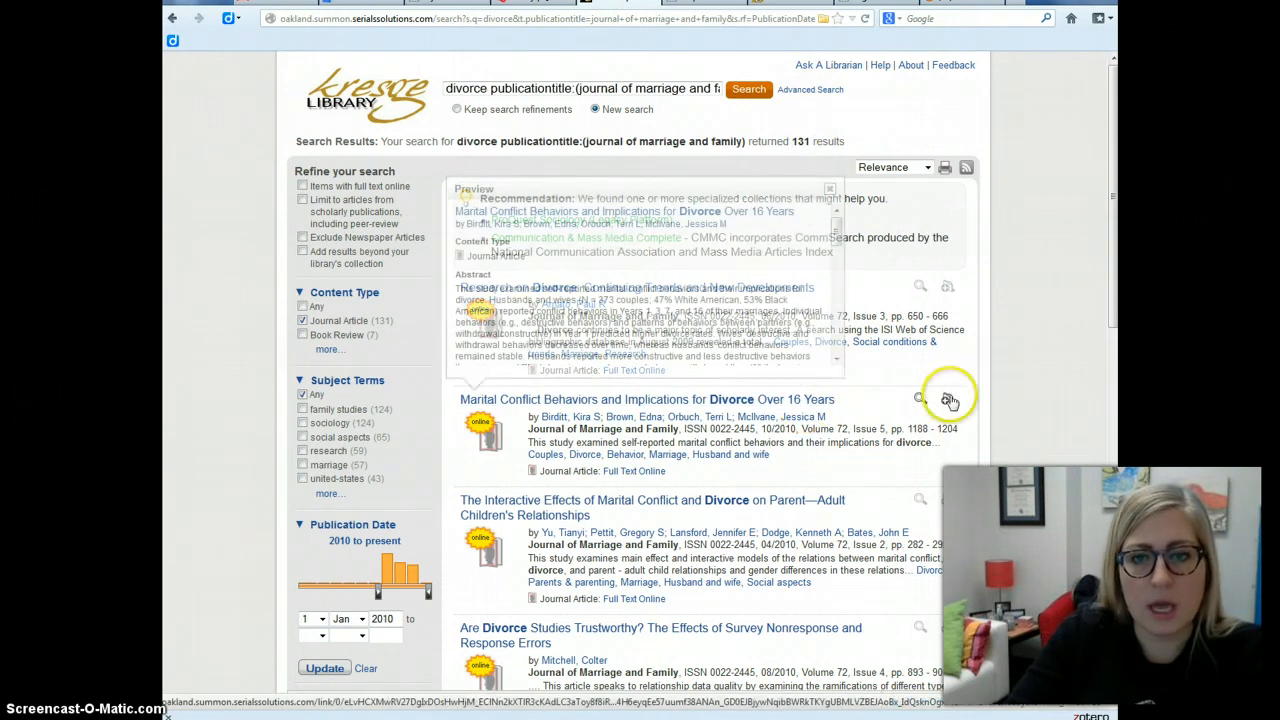
{"action": "scroll", "scroll_direction": "down", "scroll_amount": 3}
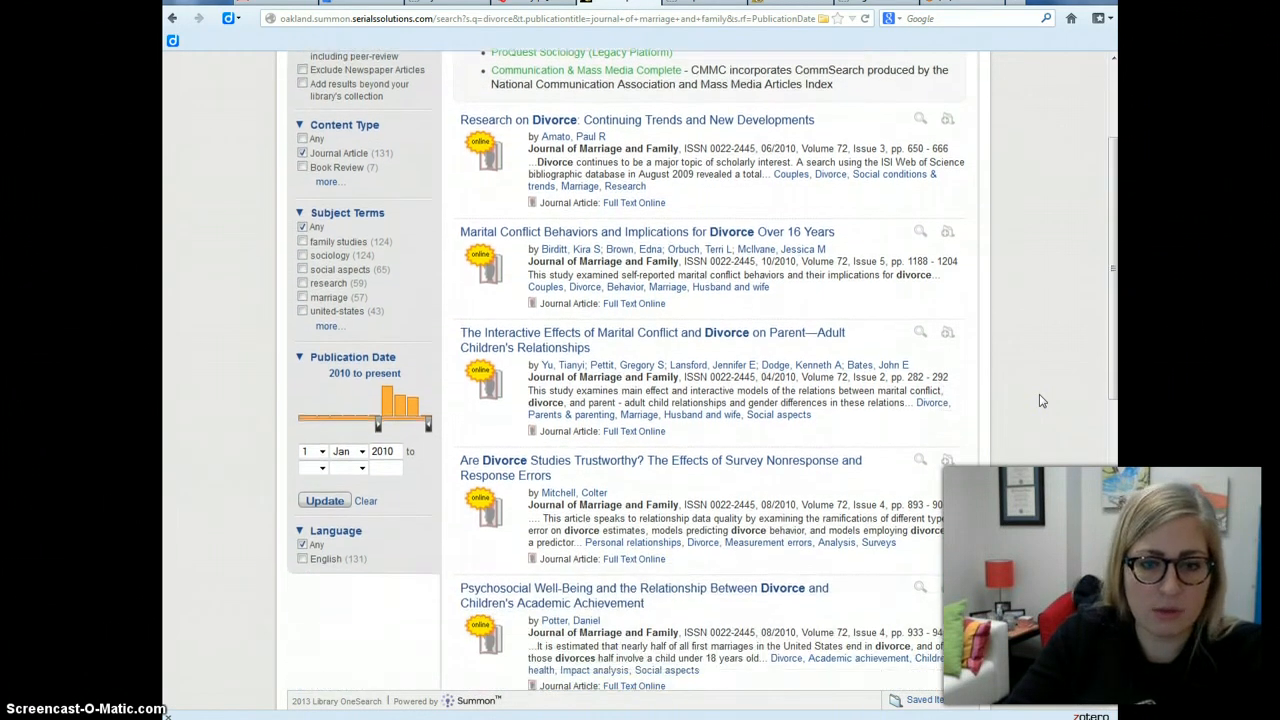
{"action": "scroll", "scroll_direction": "down", "scroll_amount": 3}
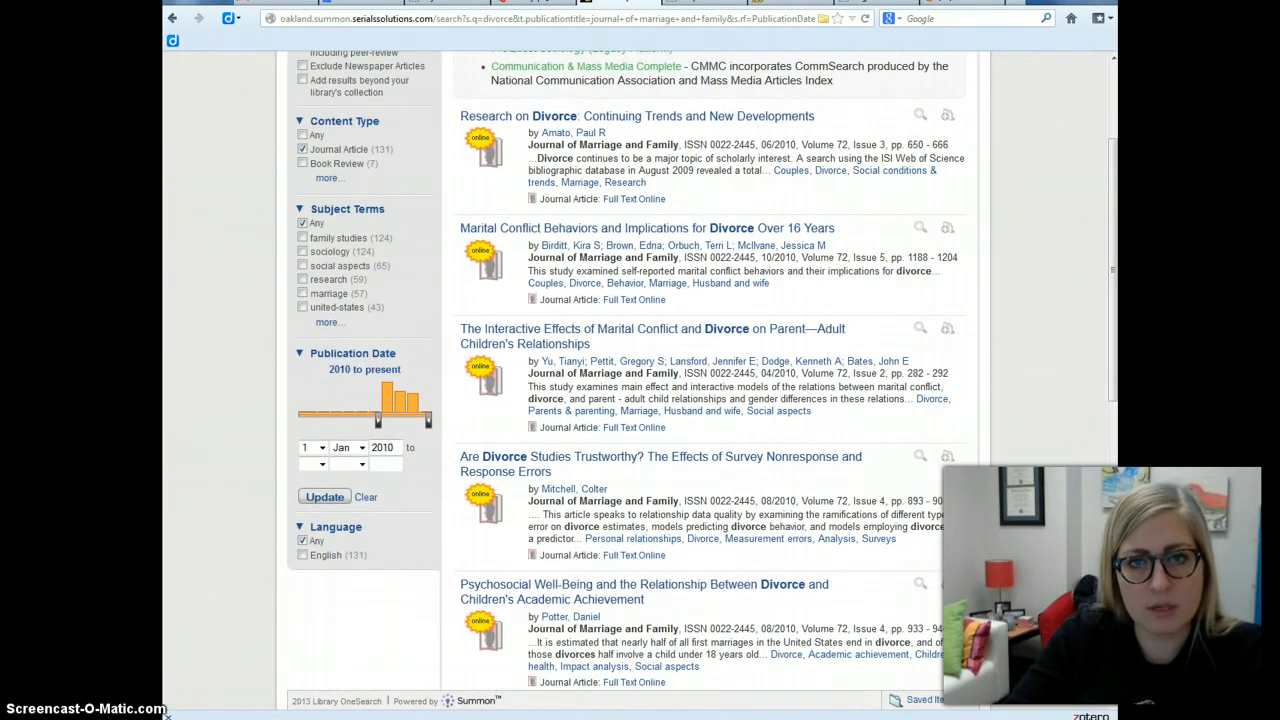